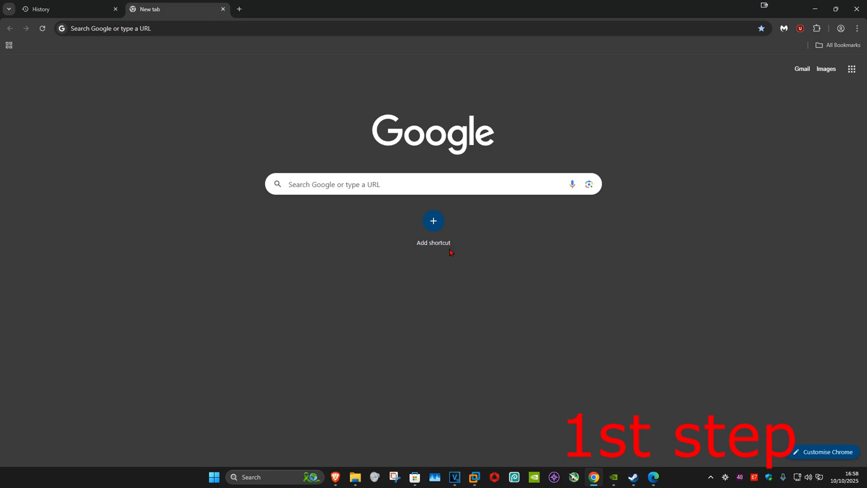
{"action": "mouse_move", "coordinate": [645, 84]}
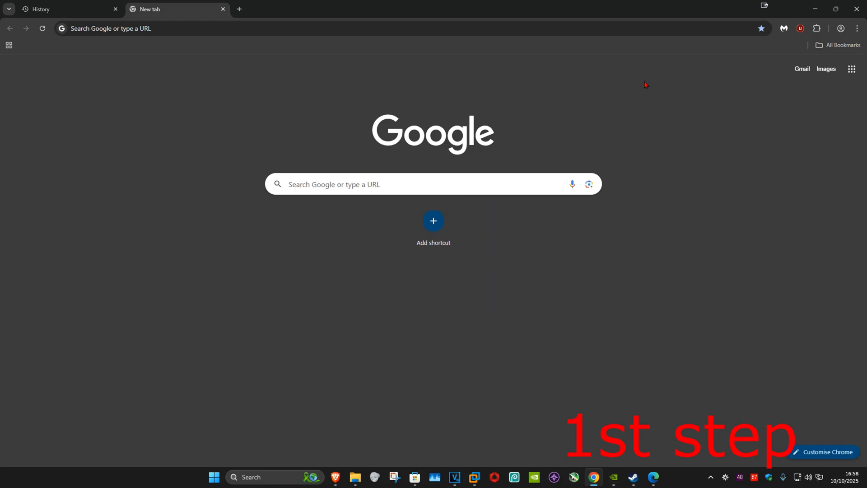
{"action": "mouse_move", "coordinate": [739, 98]}
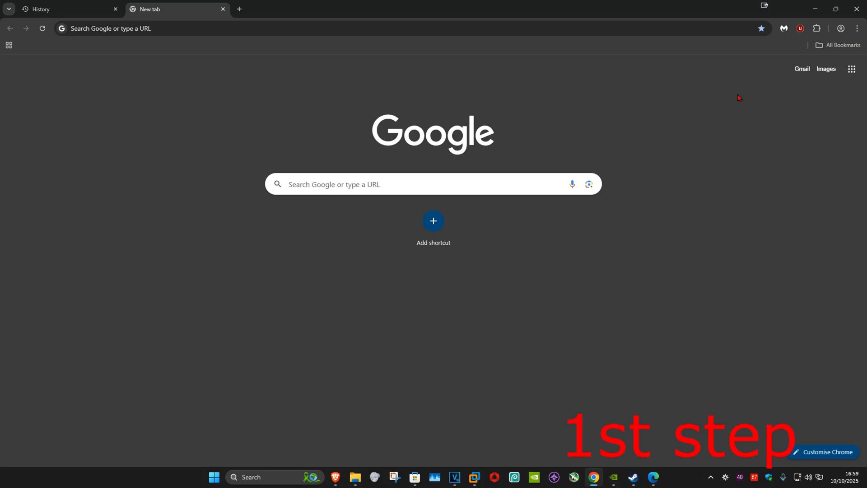
- Delete Chrome cookies and cache for All time, keeping history, then open Windows Date & time settings
{"action": "left_click", "coordinate": [857, 28]}
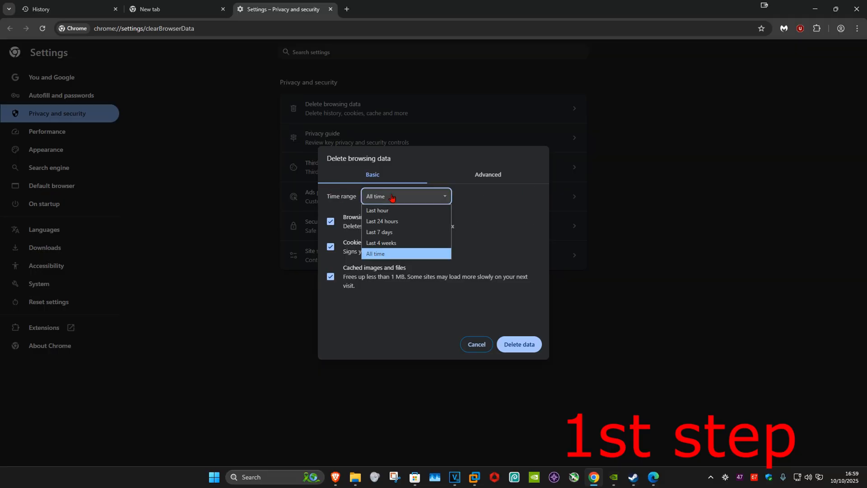
{"action": "left_click", "coordinate": [375, 254]}
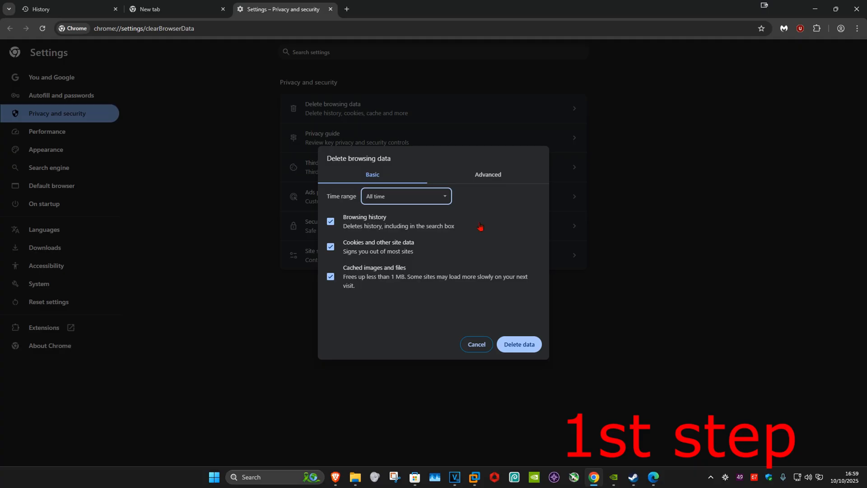
{"action": "left_click", "coordinate": [331, 221]}
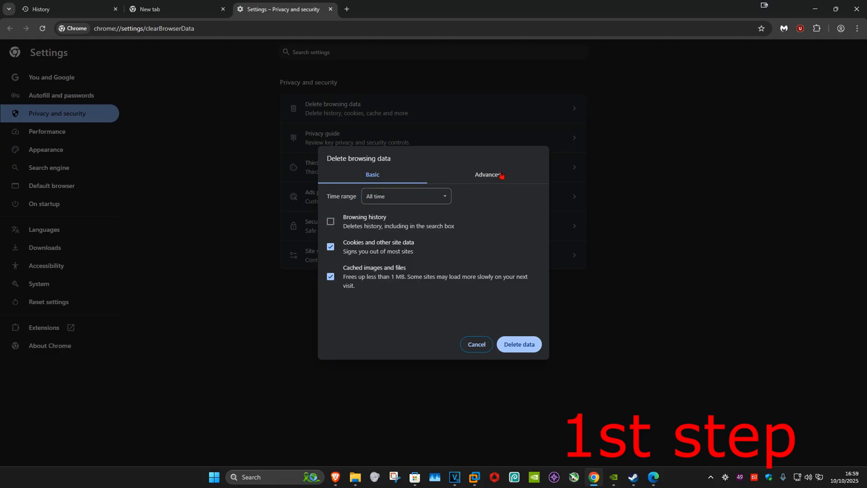
{"action": "mouse_move", "coordinate": [428, 157]}
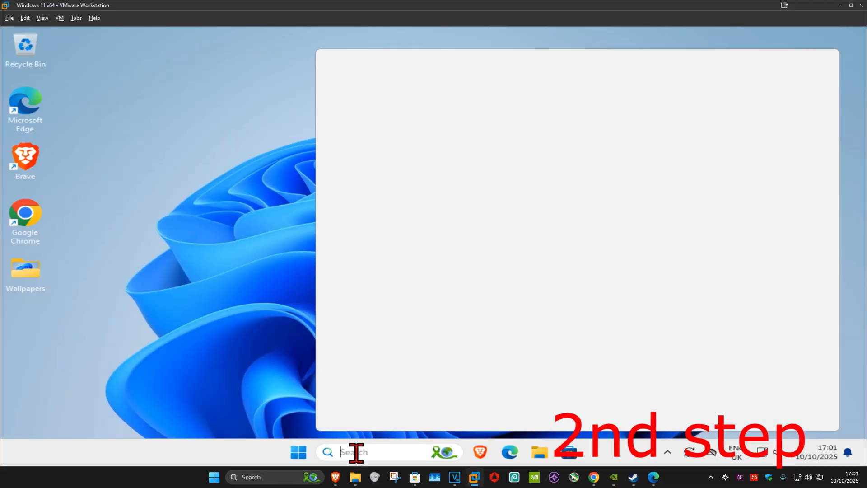
{"action": "type", "text": "date and time"}
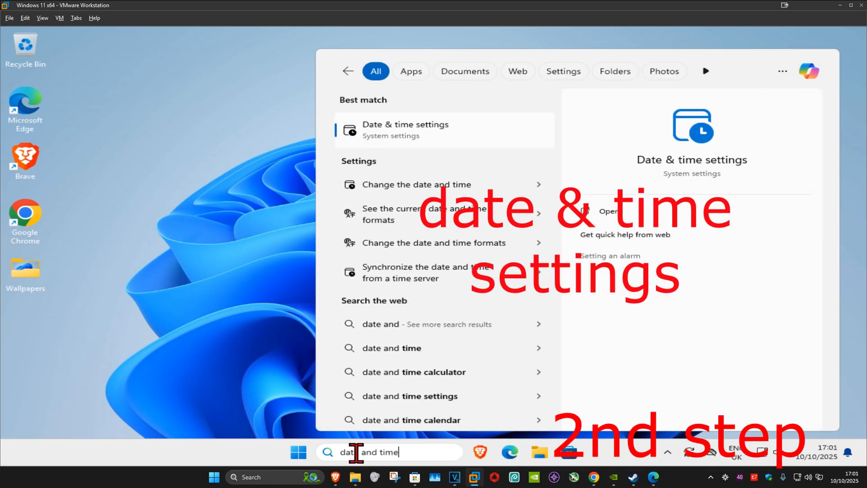
{"action": "left_click", "coordinate": [405, 129]}
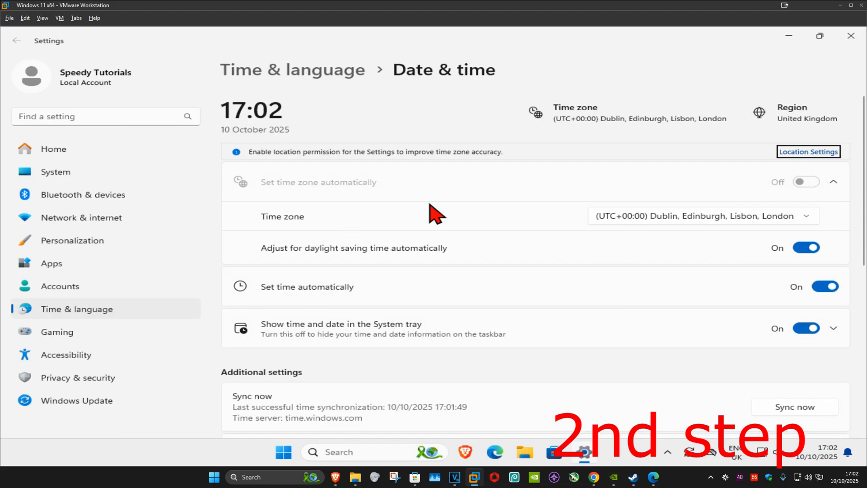
{"action": "mouse_move", "coordinate": [285, 235]}
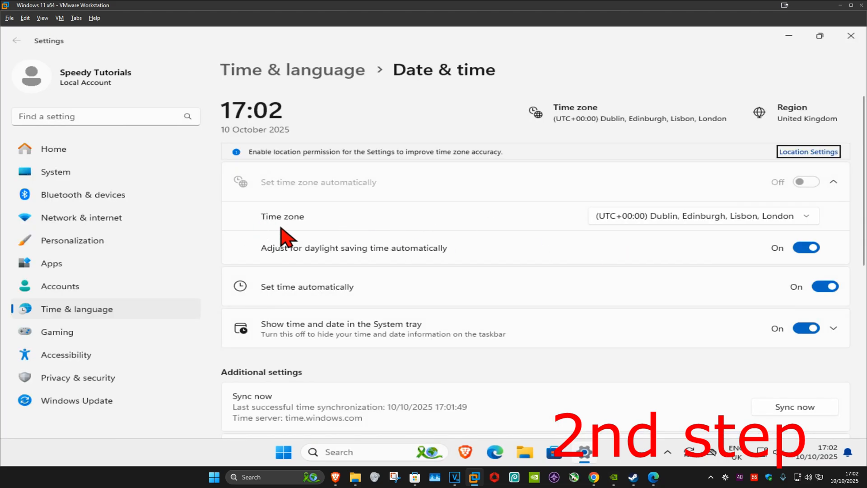
{"action": "mouse_move", "coordinate": [260, 299]}
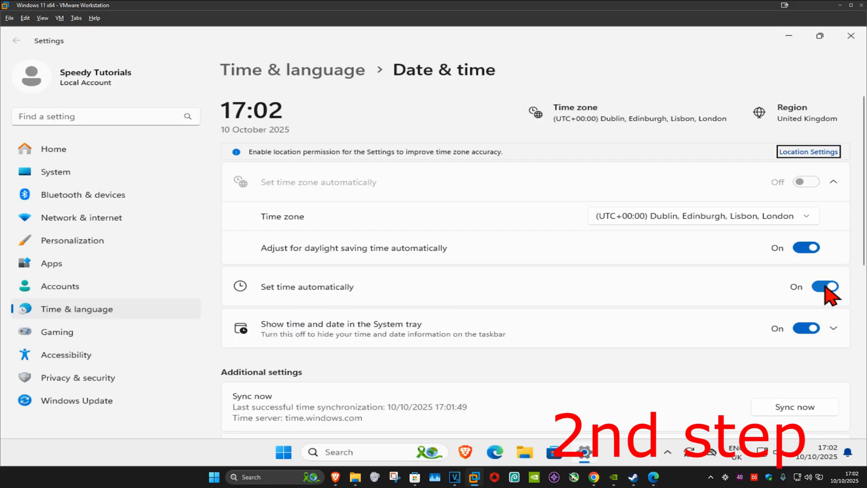
- Sync the Windows clock with the time server, then launch Command Prompt as administrator
{"action": "scroll", "scroll_direction": "down", "scroll_amount": 3}
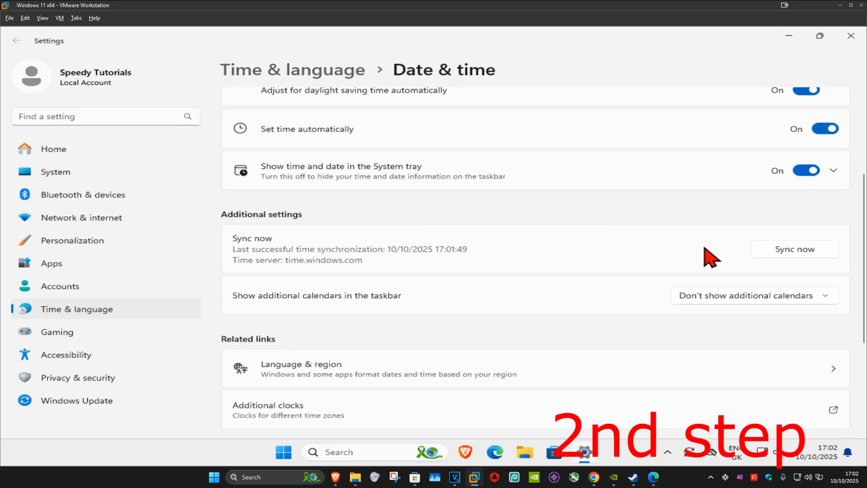
{"action": "left_click", "coordinate": [793, 249]}
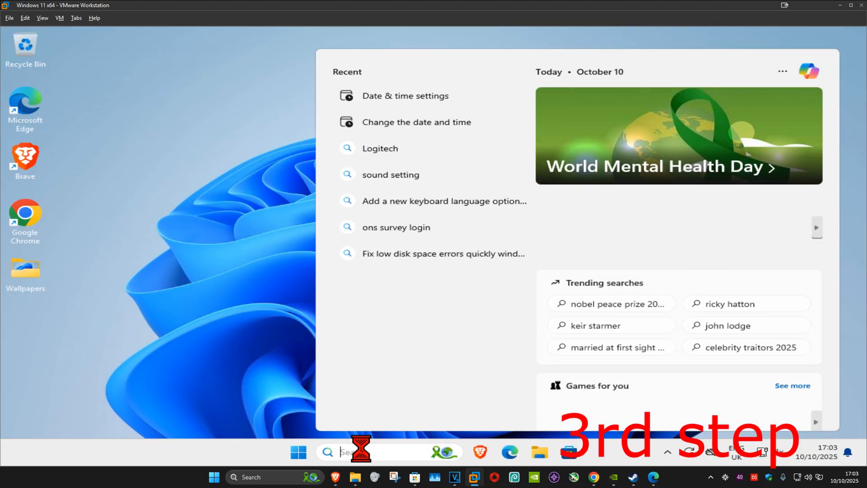
{"action": "type", "text": "cmd"}
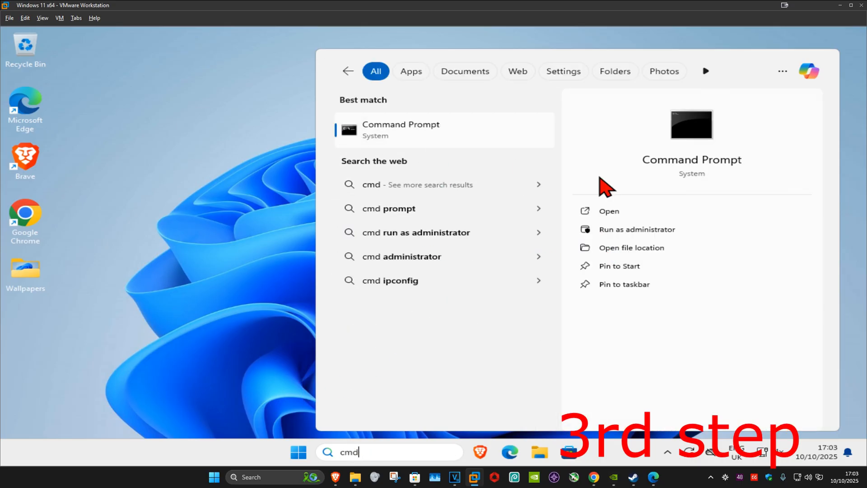
{"action": "left_click", "coordinate": [637, 229]}
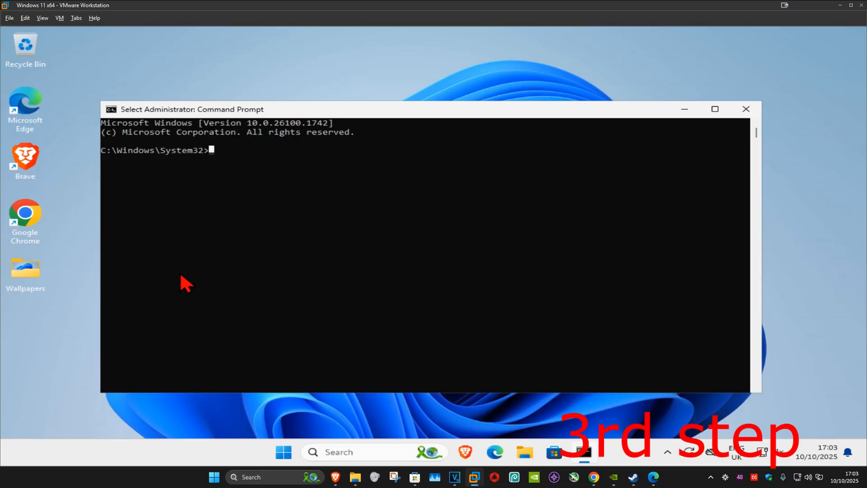
- Run ipconfig /flushdns, then begin typing the netsh winsock reset command
{"action": "type", "text": "ipconfig"}
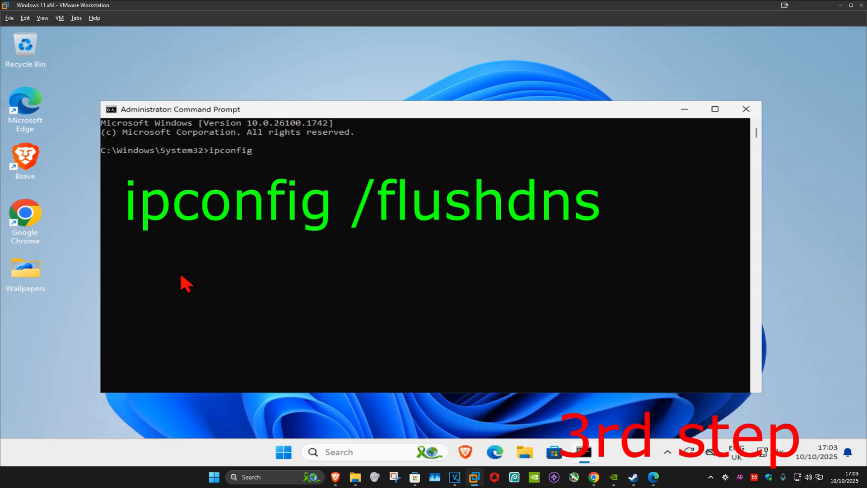
{"action": "type", "text": "/flushdns"}
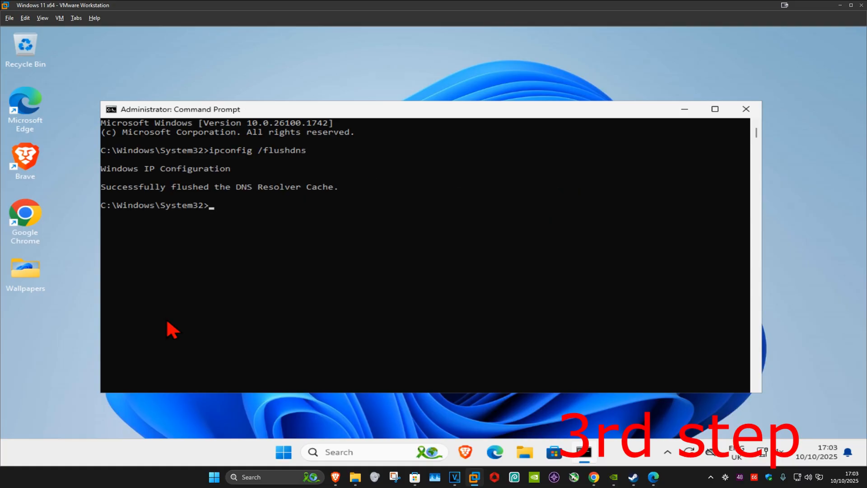
{"action": "type", "text": "net"}
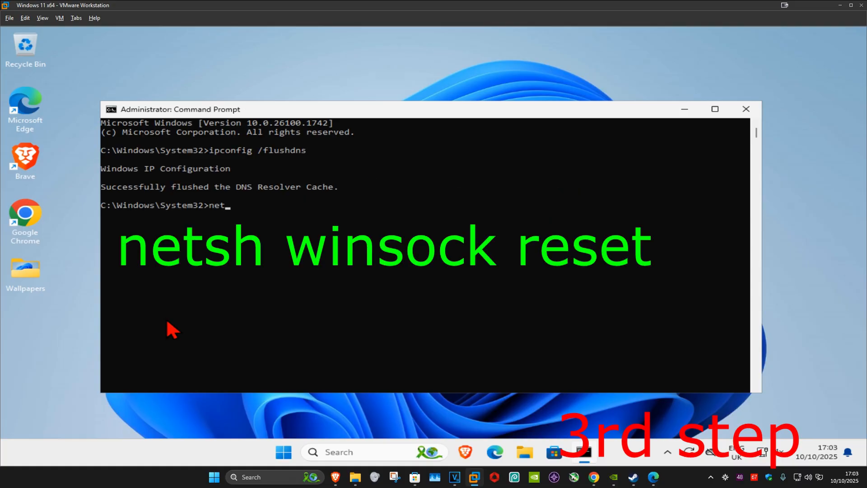